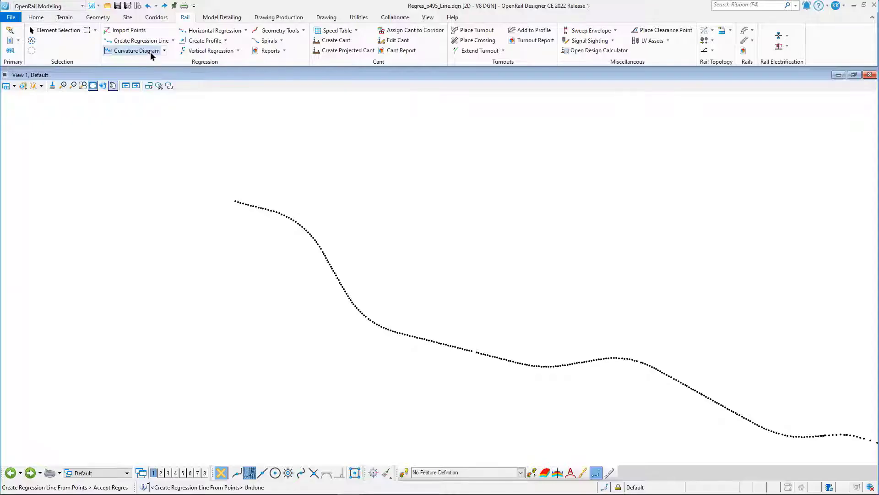
Select all 495 lidar points along the curved track with Element Selection.
left_click(58, 31)
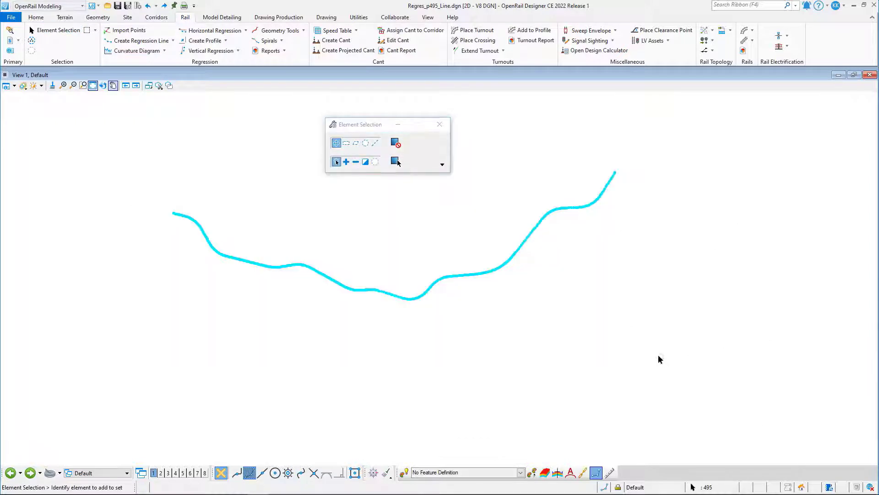
mouse_move(136, 41)
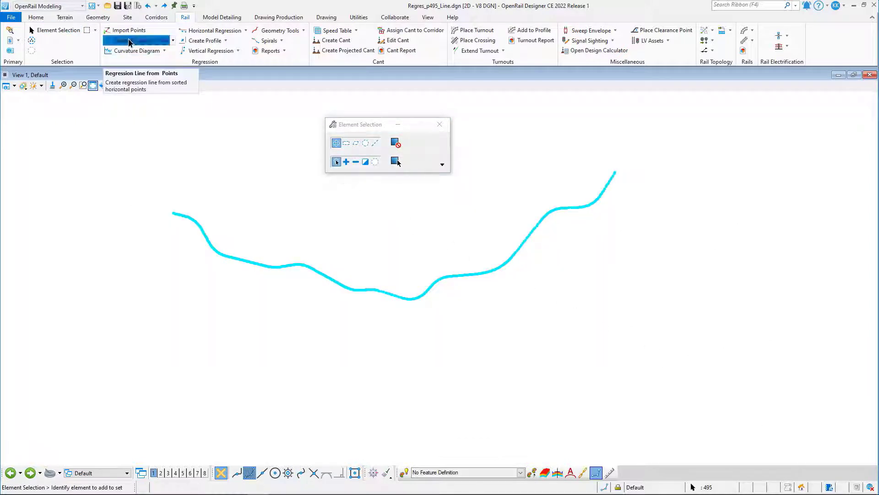
Run Regression Line from Points on the 495 selected points.
left_click(140, 41)
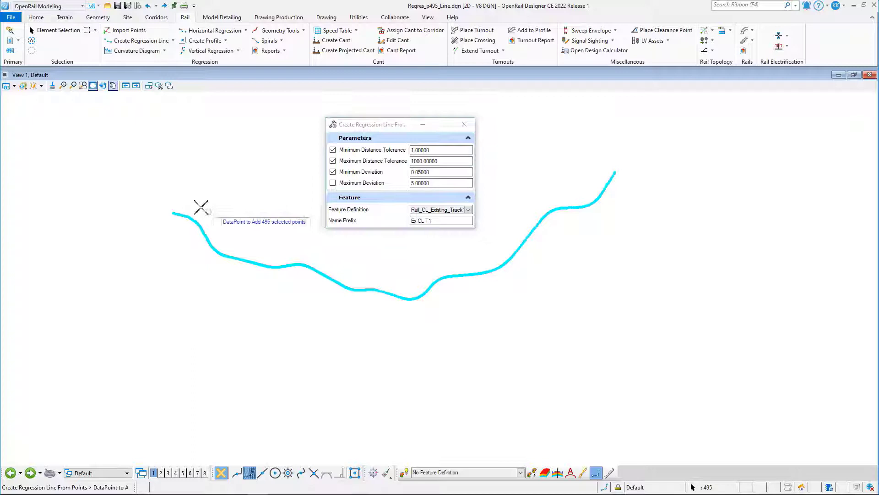
left_click(179, 205)
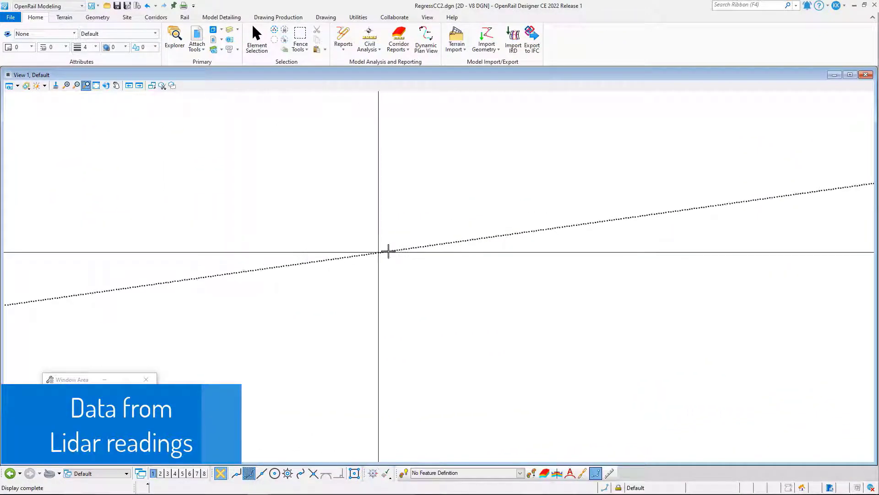
Start Regression Line from Points on the straight-track data with Minimum Deviation 0.005.
left_click(257, 39)
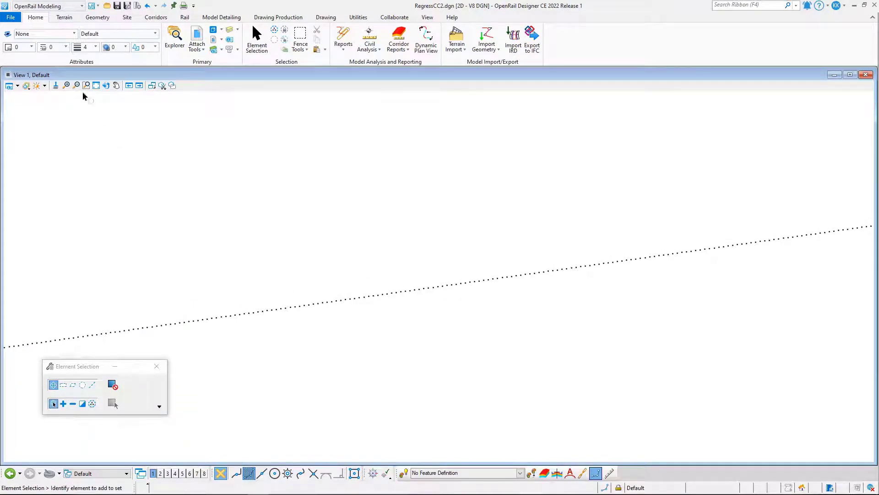
left_click(142, 40)
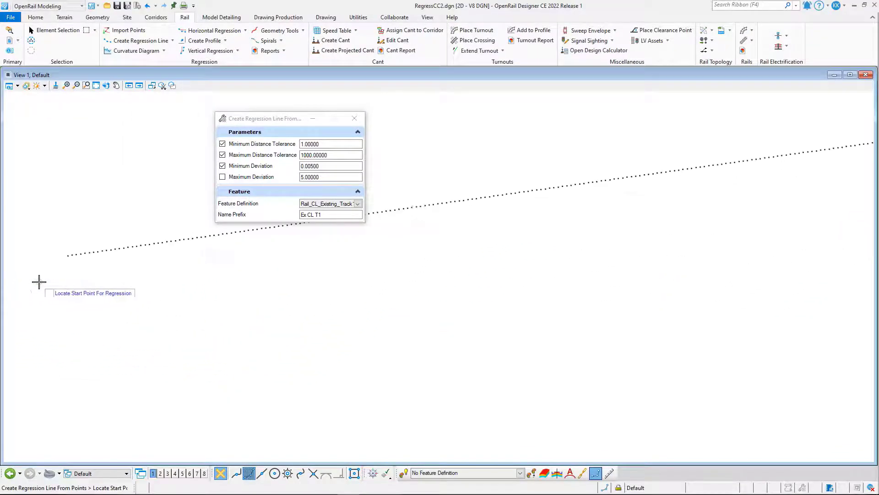
Place the regression line from the leftmost point toward the next point, then return to Element Selection.
left_click(53, 284)
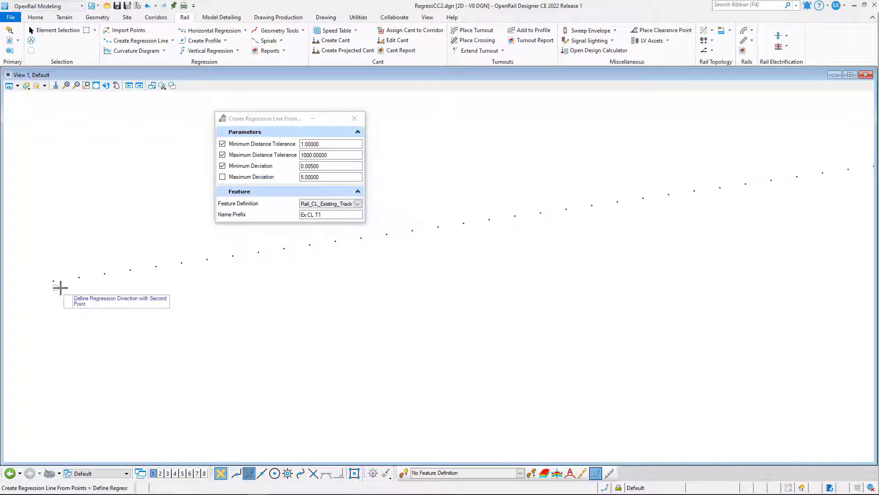
mouse_move(78, 277)
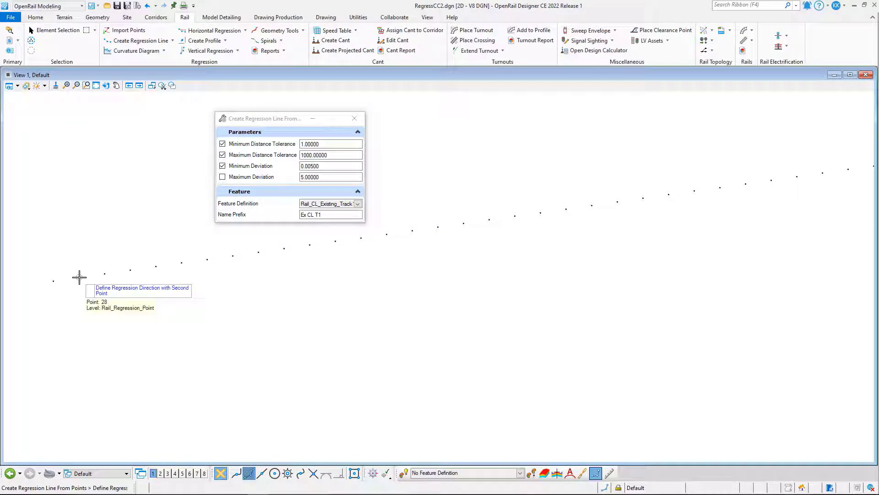
left_click(78, 277)
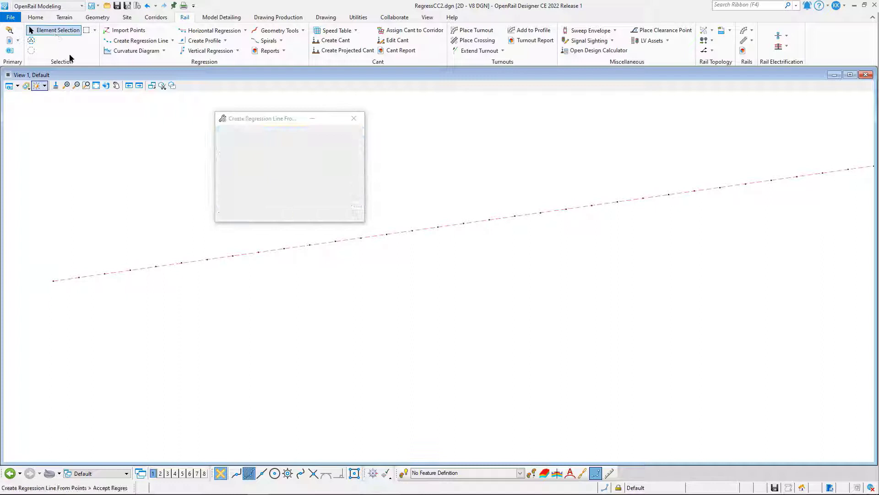
left_click(57, 29)
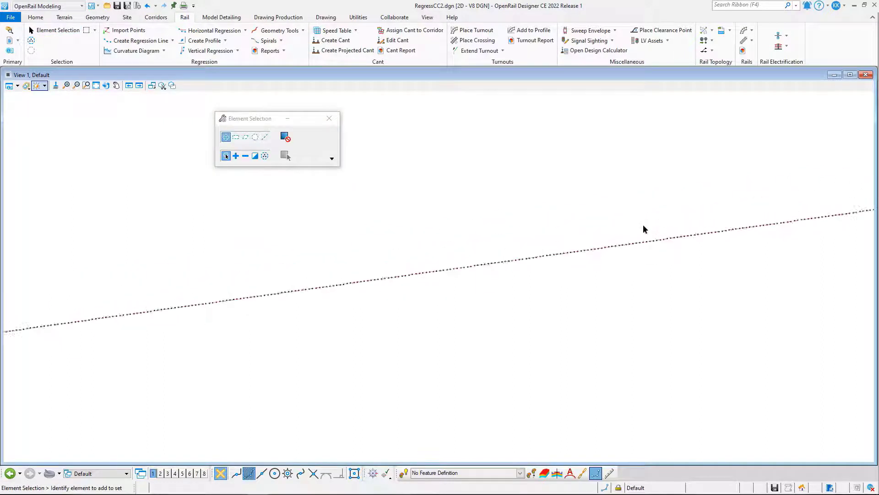